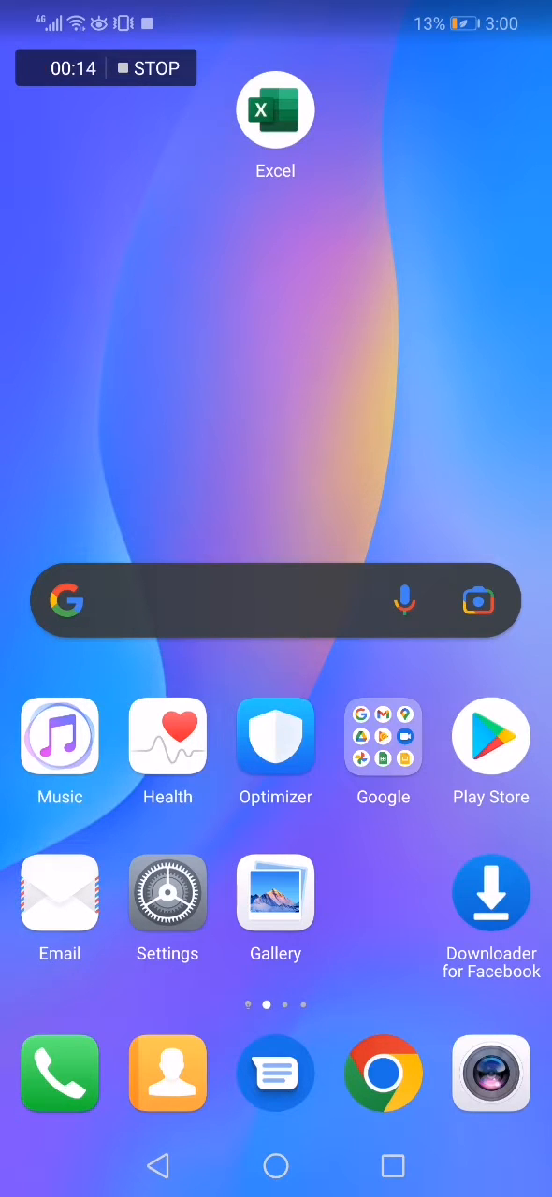
Step: Launch Excel and load the recent workbook 'Book'
{"action": "left_click", "coordinate": [275, 109]}
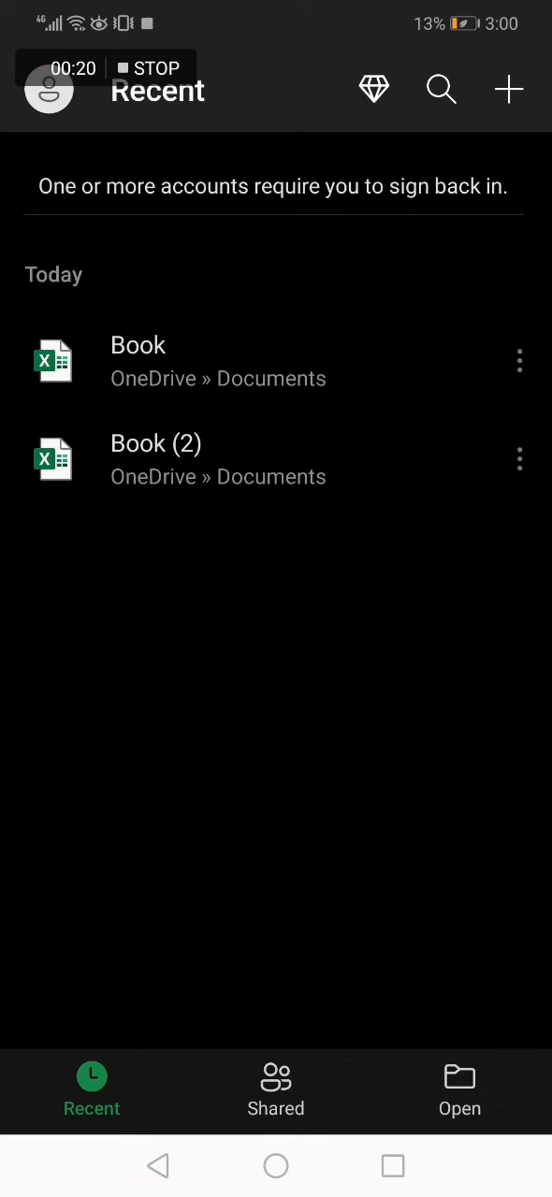
{"action": "left_click", "coordinate": [139, 361]}
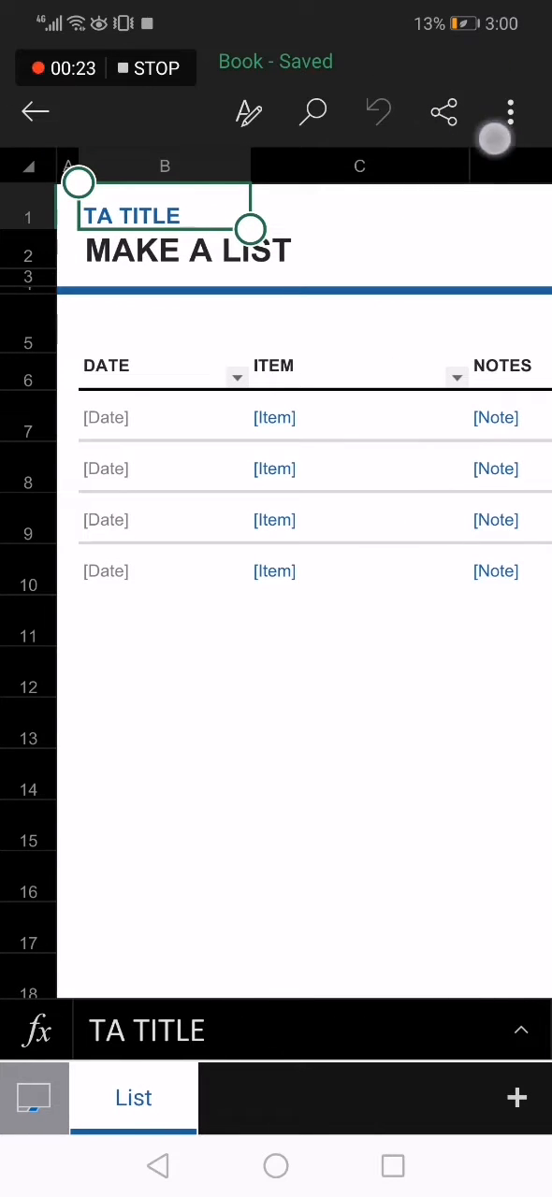
Step: Share 'Book' as an Edit link so recipients can modify the workbook
{"action": "left_click", "coordinate": [443, 112]}
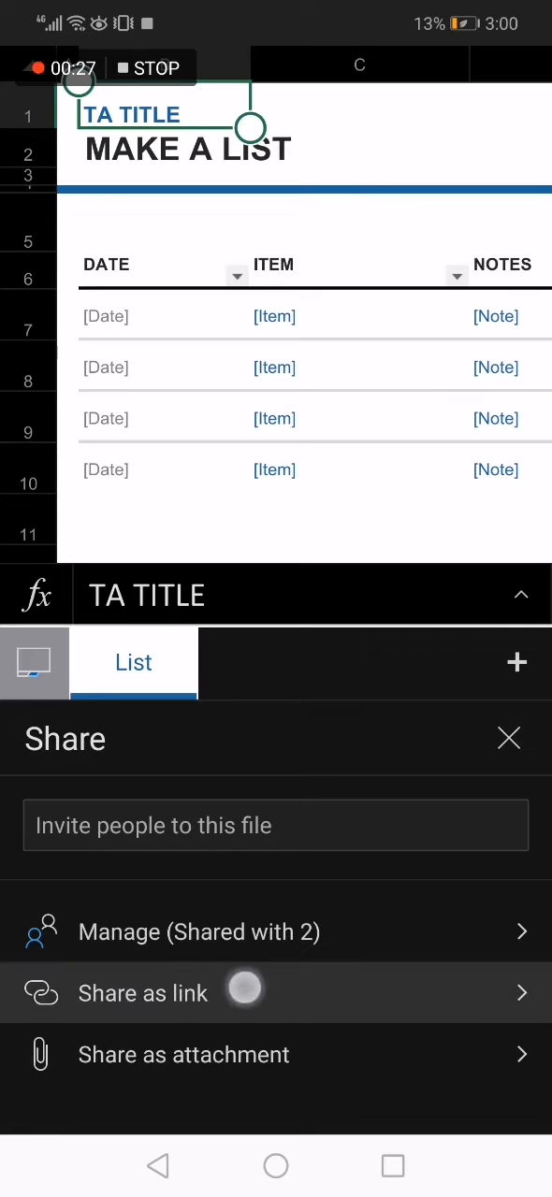
{"action": "left_click", "coordinate": [142, 992]}
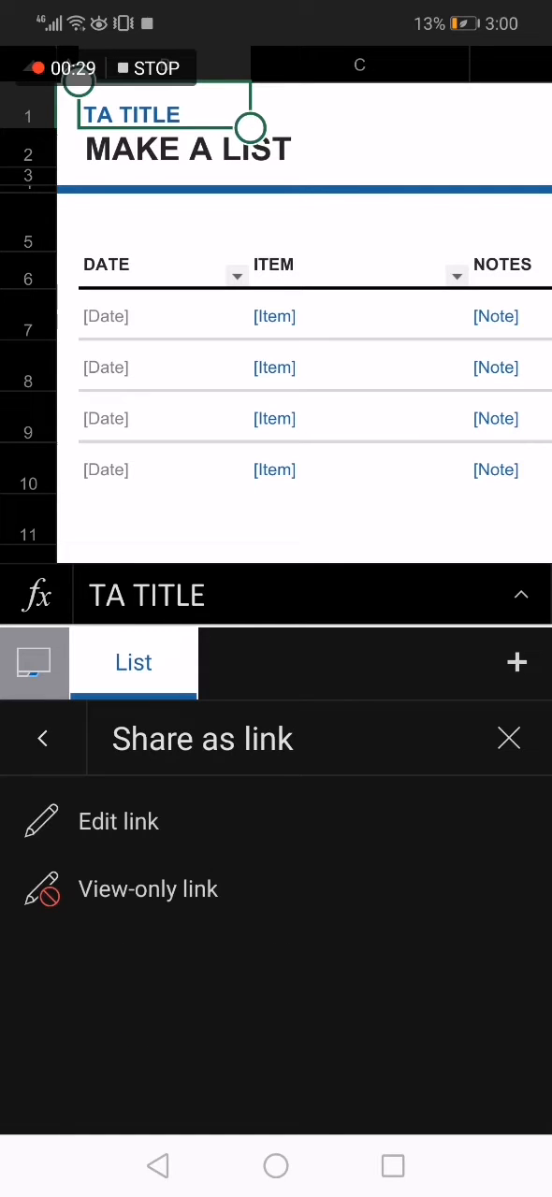
{"action": "left_click", "coordinate": [119, 821]}
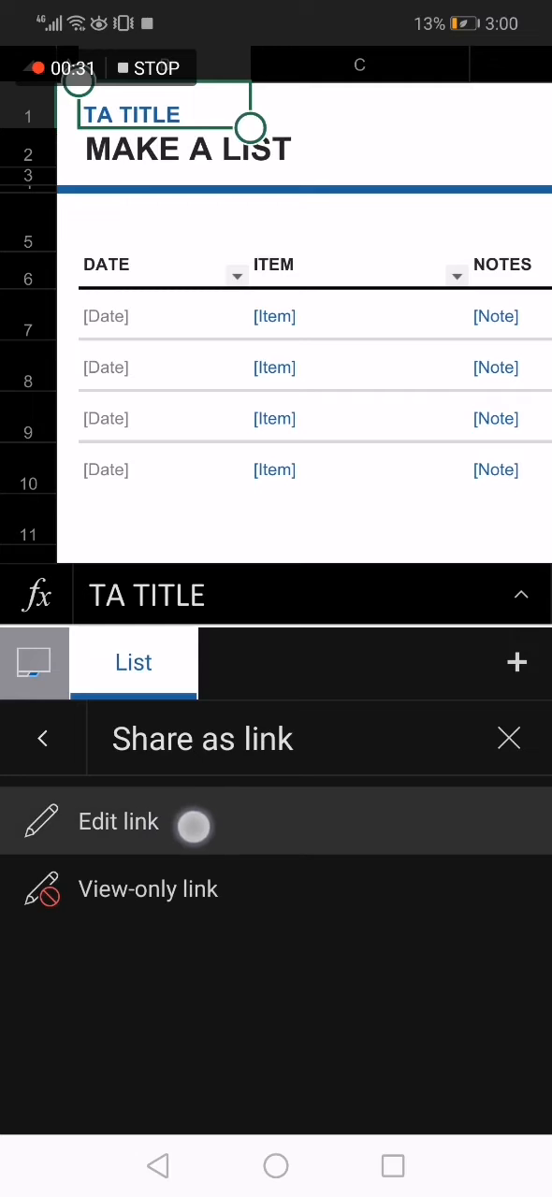